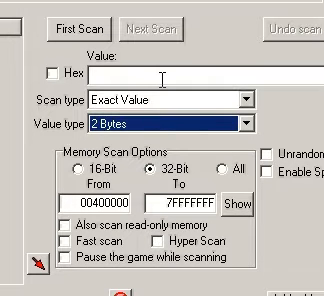
Enter 10 as the exact 2 Bytes search value for Minesweeper's memory
{"action": "type", "text": "10"}
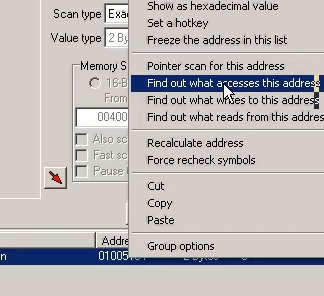
{"action": "mouse_move", "coordinate": [230, 108]}
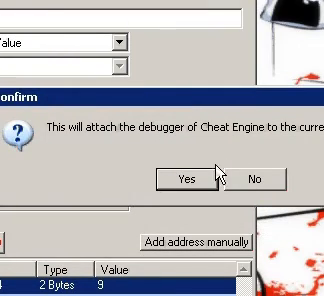
{"action": "left_click", "coordinate": [187, 177]}
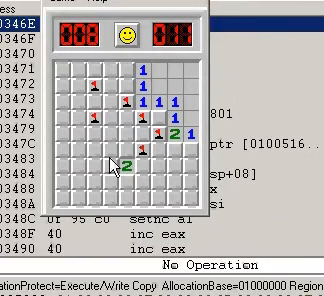
Keep playing Minesweeper to confirm the NOPed counter no longer changes
{"action": "left_click", "coordinate": [108, 150]}
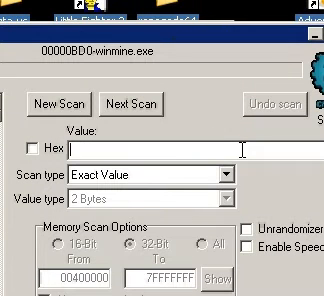
Enter 2 as the value for a new 2 Bytes exact scan of winmine.exe
{"action": "type", "text": "2"}
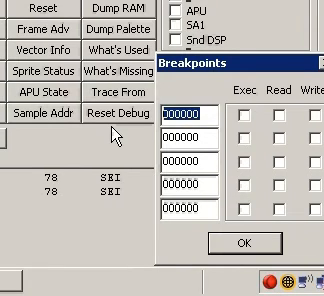
Enter address 7e0bcf in the first breakpoint field
{"action": "type", "text": "7e0"}
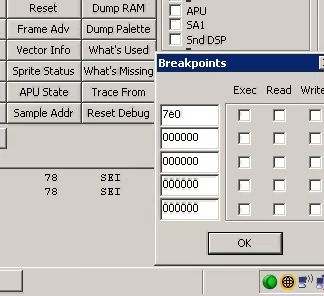
{"action": "type", "text": "bcf"}
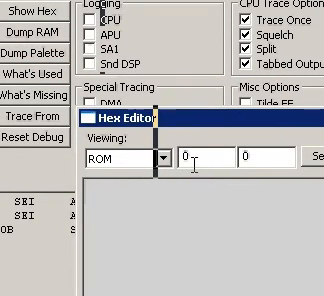
Enter the hex editor's ROM range, starting at 849d54
{"action": "type", "text": "849d54"}
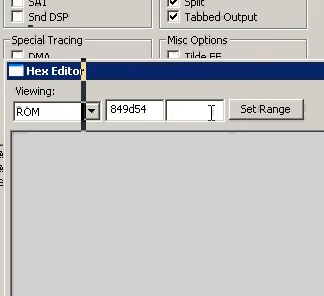
{"action": "type", "text": "84"}
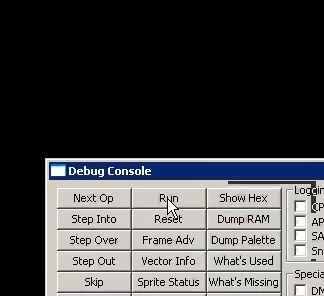
Resume emulation and confirm Mega Man X's health bar stays full
{"action": "left_click", "coordinate": [162, 190]}
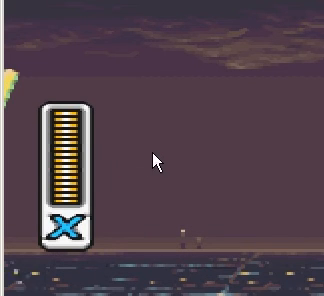
{"action": "mouse_move", "coordinate": [177, 150]}
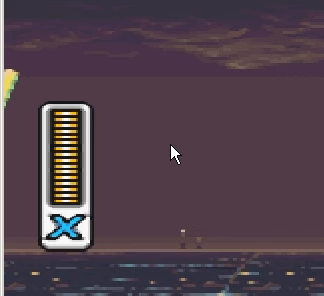